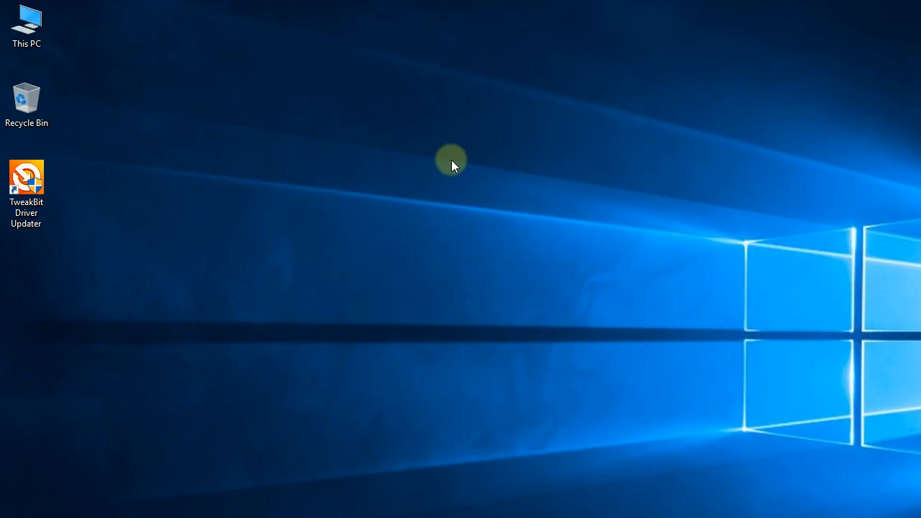
mouse_move(442, 169)
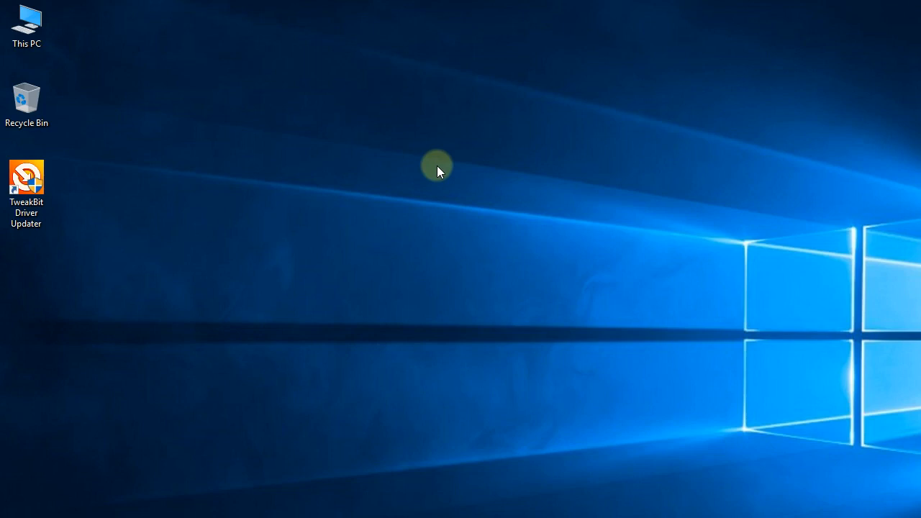
Step: Reveal the Intel(R) PRO/1000 MT Desktop Adapter under Network adapters and bring up its context menu
click(27, 26)
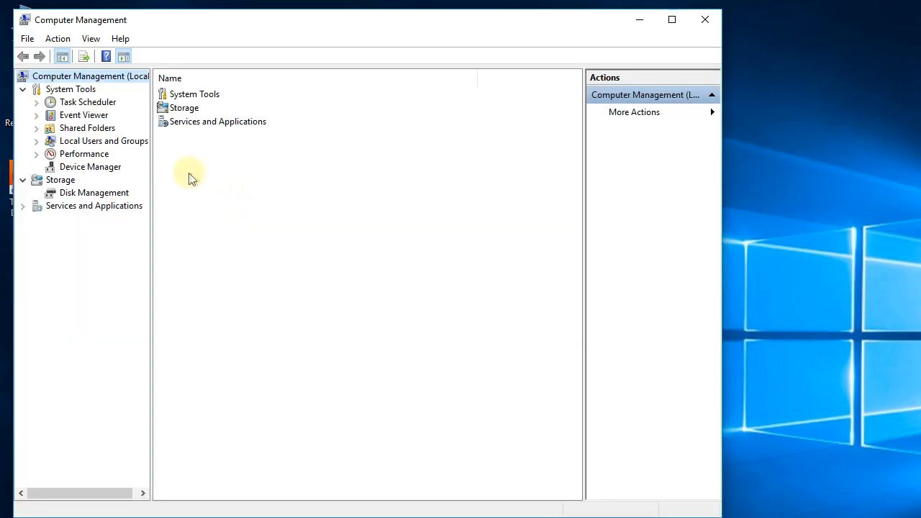
click(90, 166)
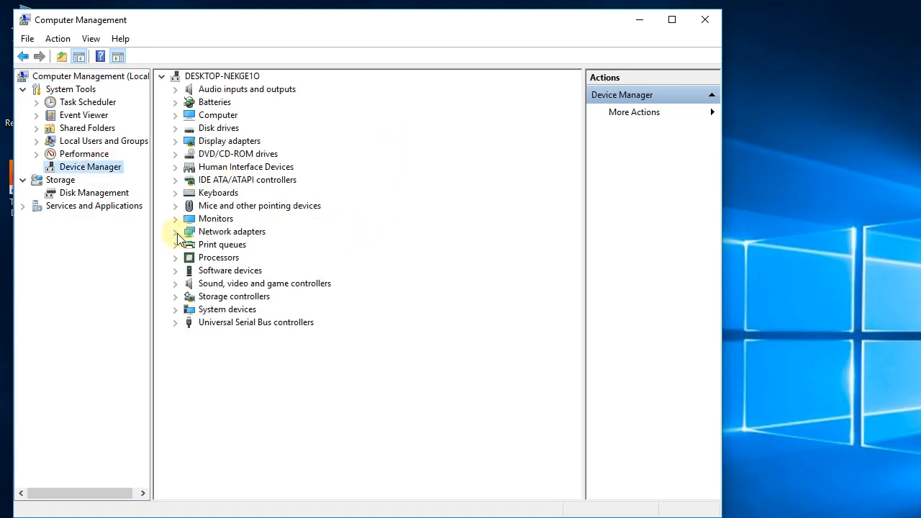
click(174, 231)
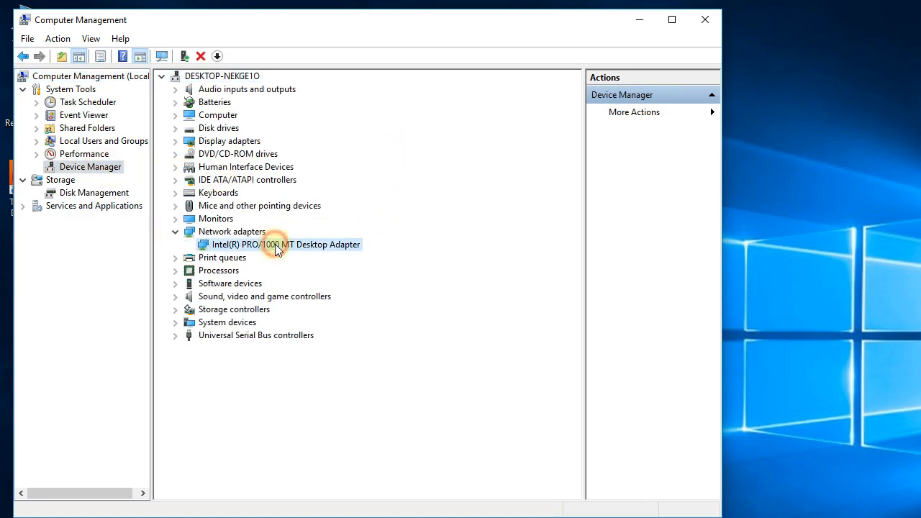
mouse_move(303, 248)
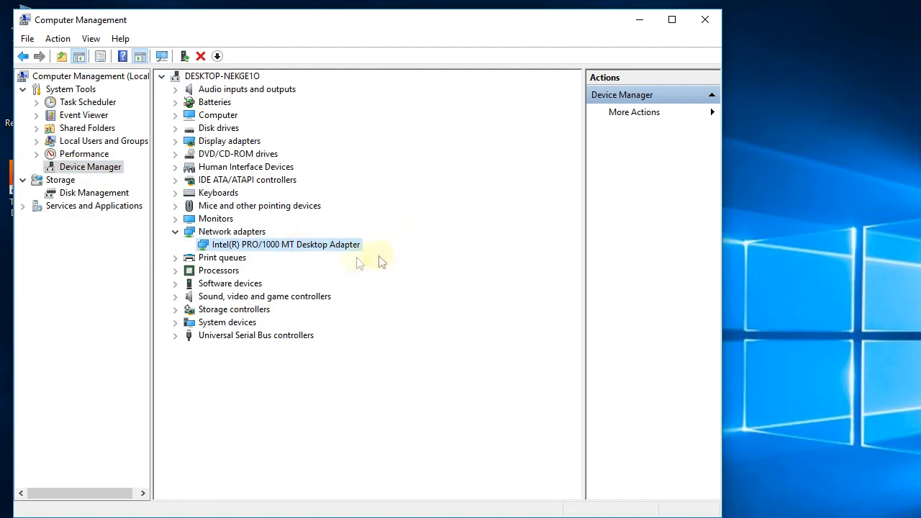
mouse_move(286, 244)
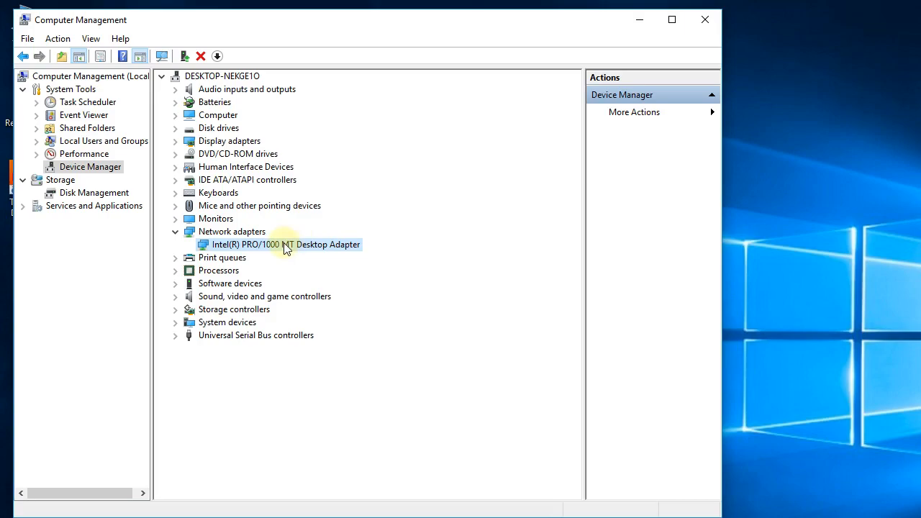
right_click(284, 244)
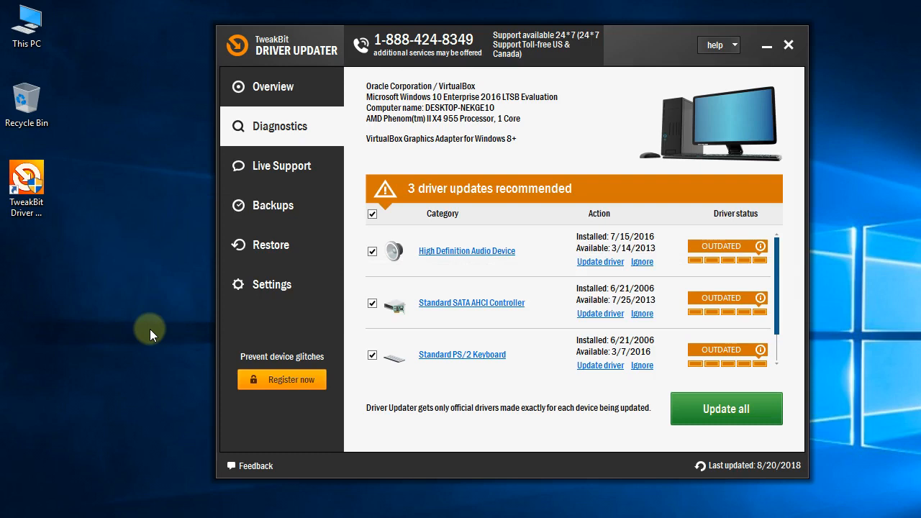
mouse_move(157, 333)
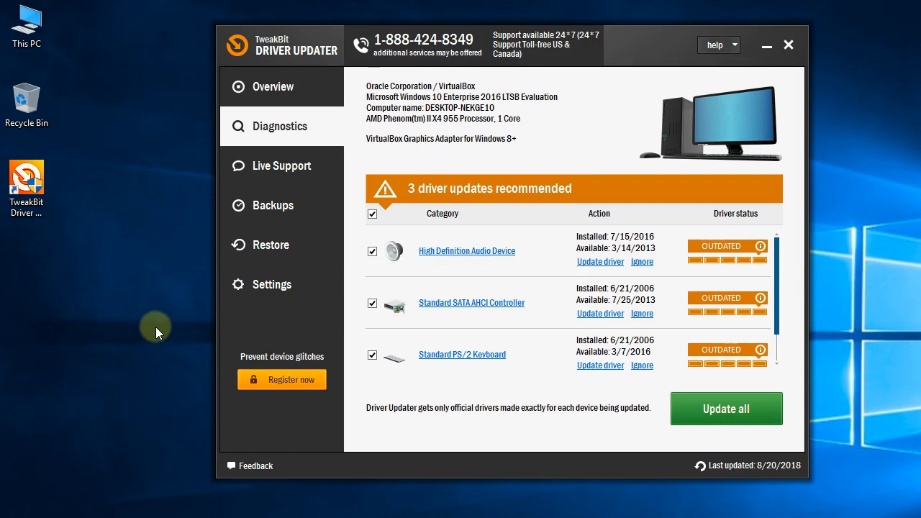
mouse_move(608, 194)
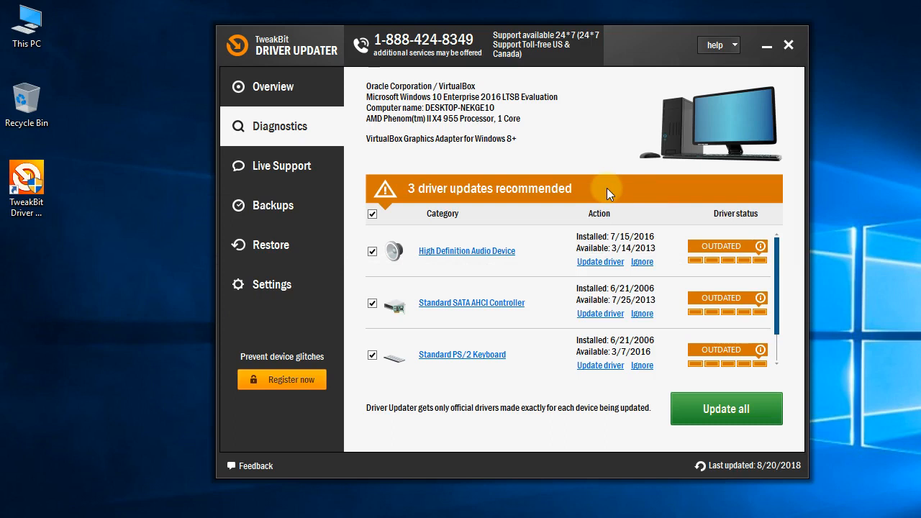
mouse_move(632, 428)
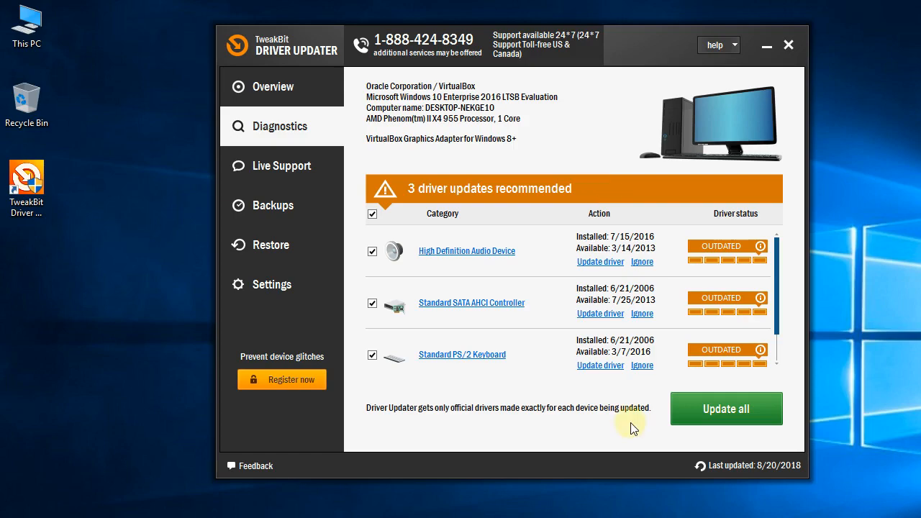
mouse_move(615, 428)
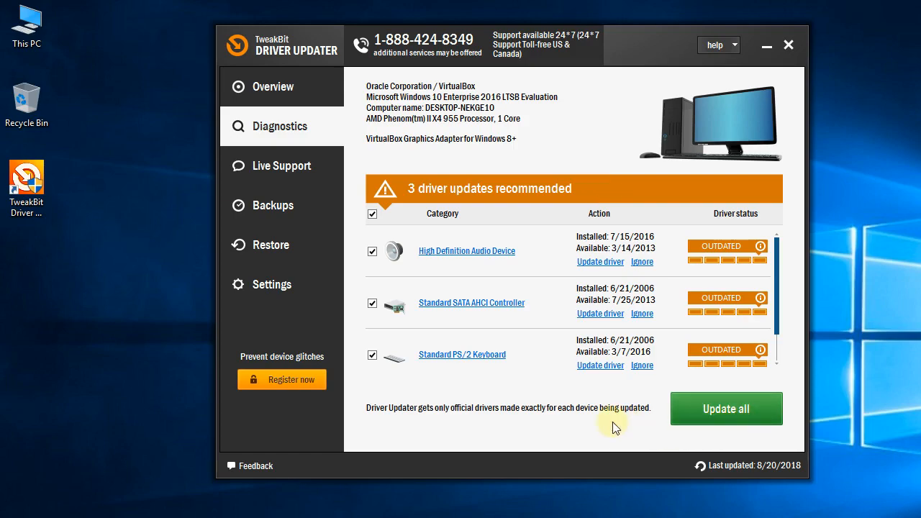
Step: Show the TweakBit Driver Updater diagnostics report with 3 recommended driver updates
click(788, 45)
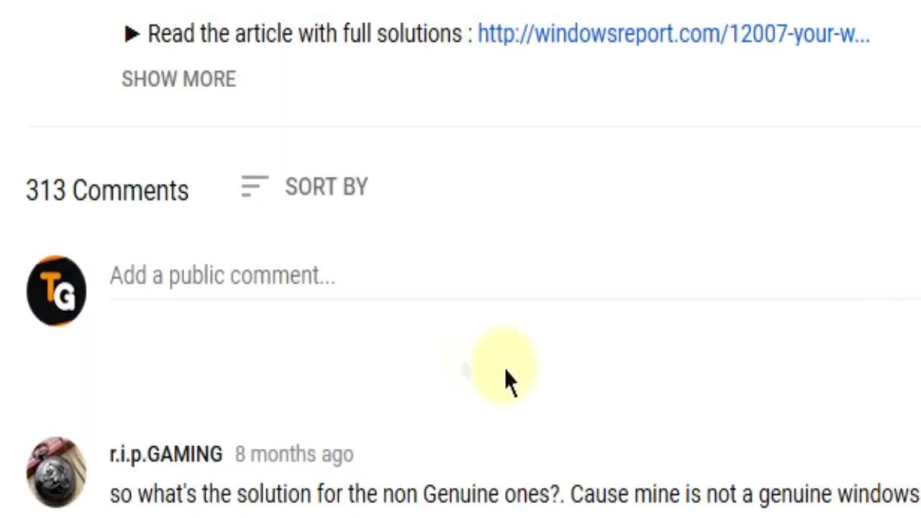
Step: Start a public comment under the video reading "I have this problem"
click(221, 275)
text(I have this proble)
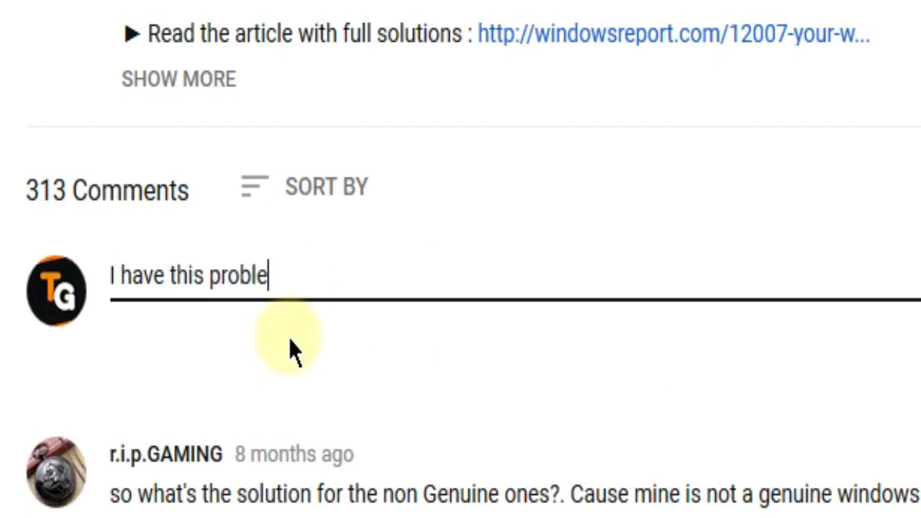
text(m)
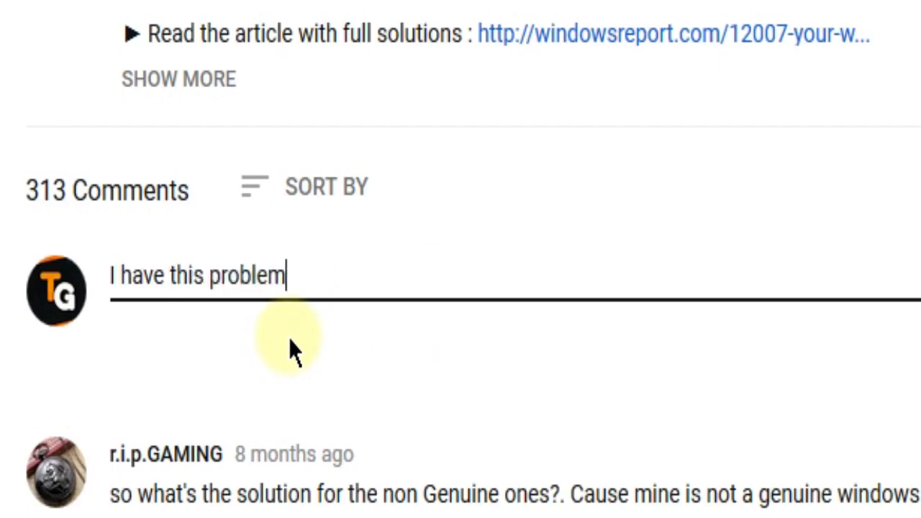